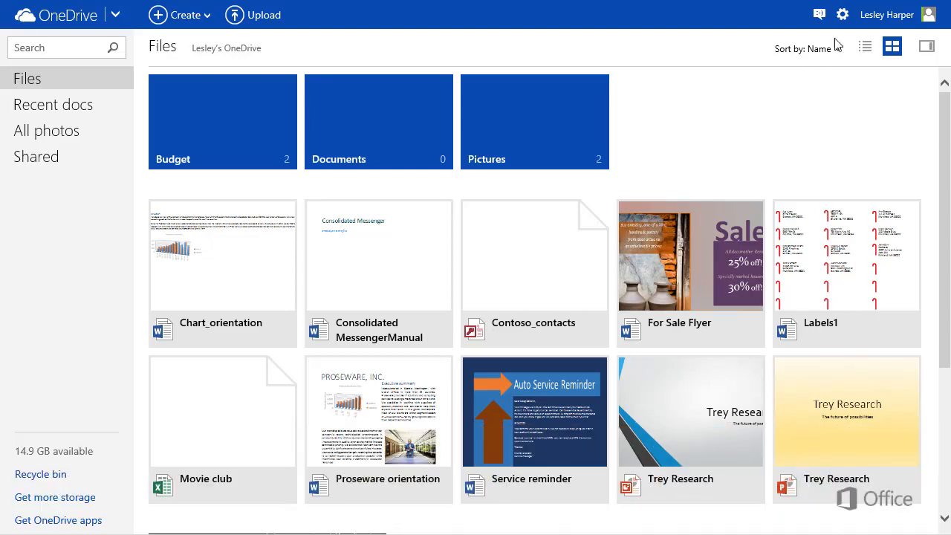
Open the gear menu showing Options, Help and Feedback.
click(842, 15)
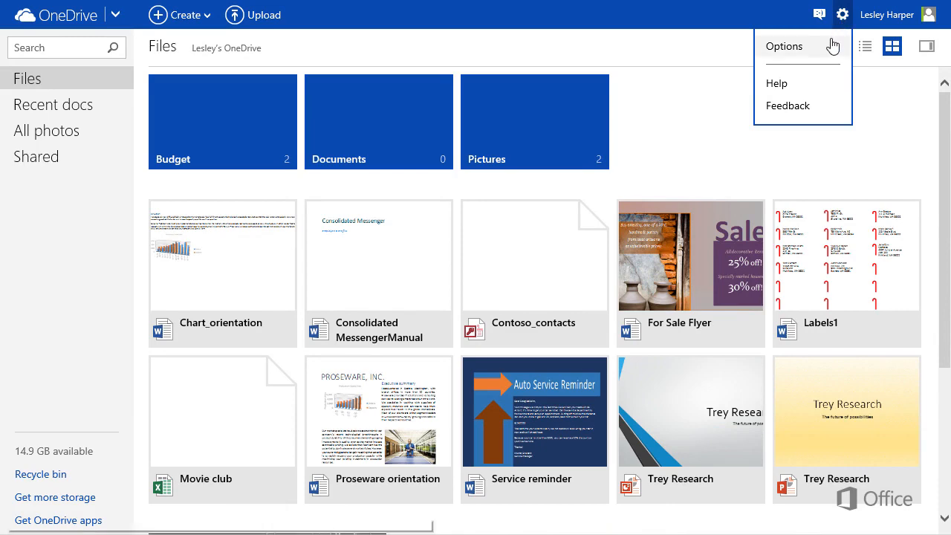
Open Options to review the Storage plan, then show the Tagging permissions page.
click(784, 46)
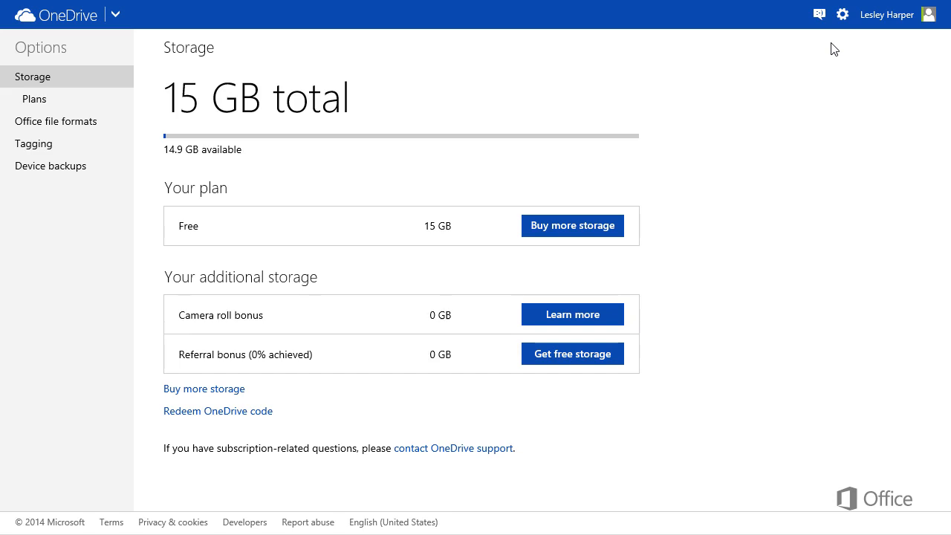
mouse_move(221, 141)
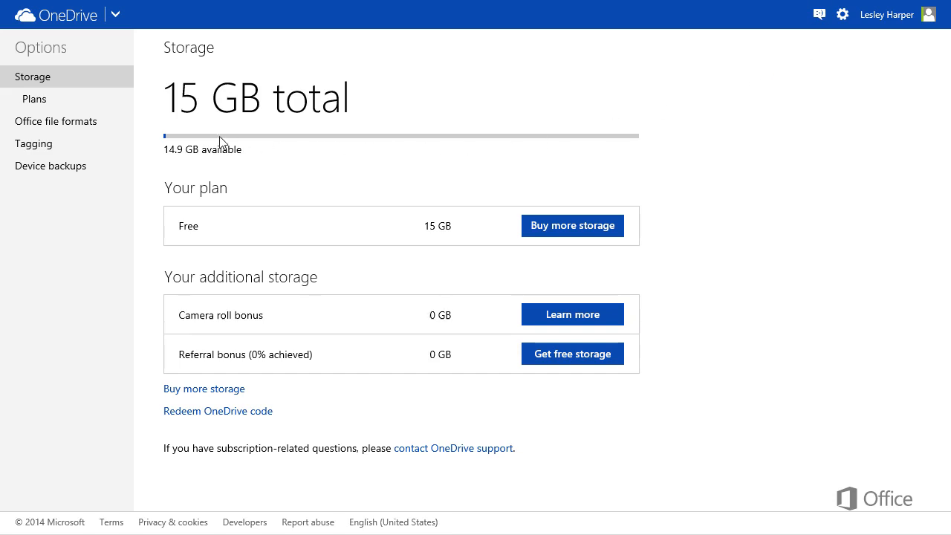
mouse_move(82, 81)
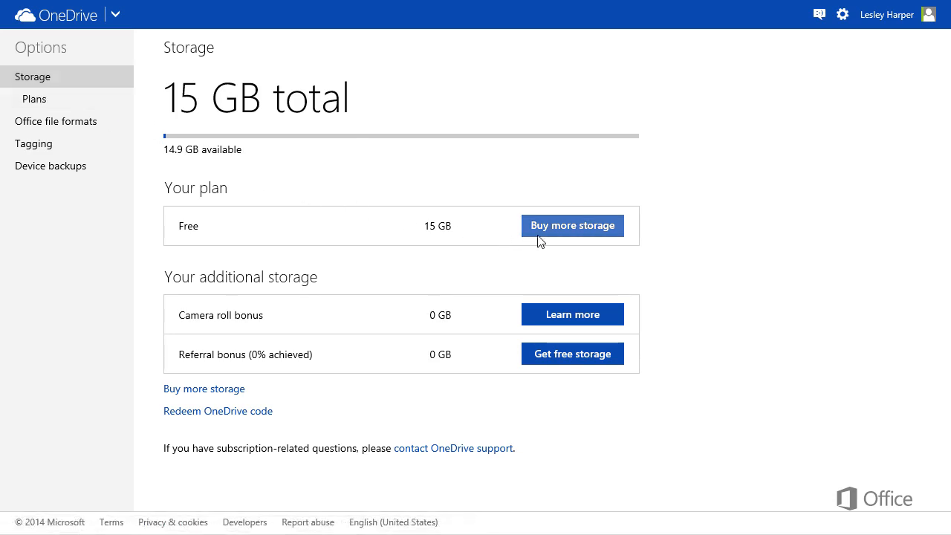
mouse_move(543, 241)
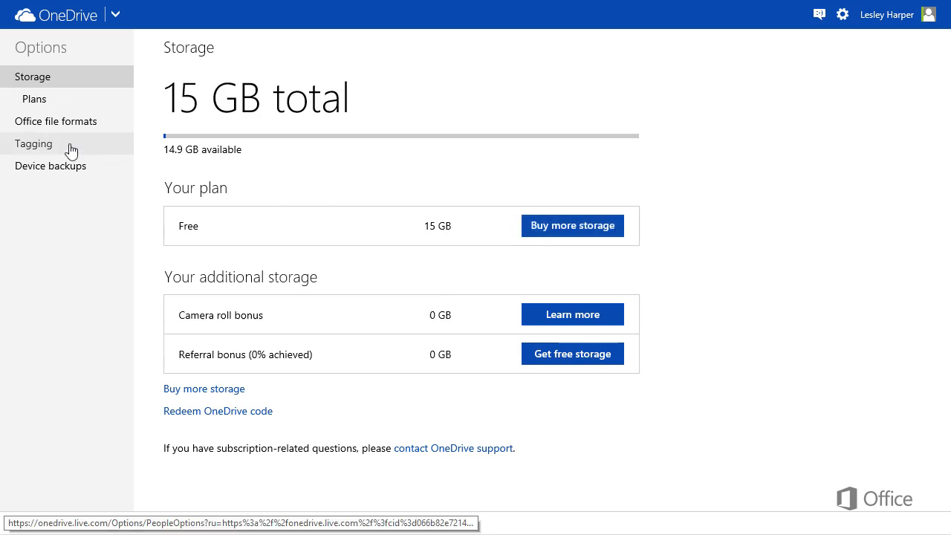
click(34, 144)
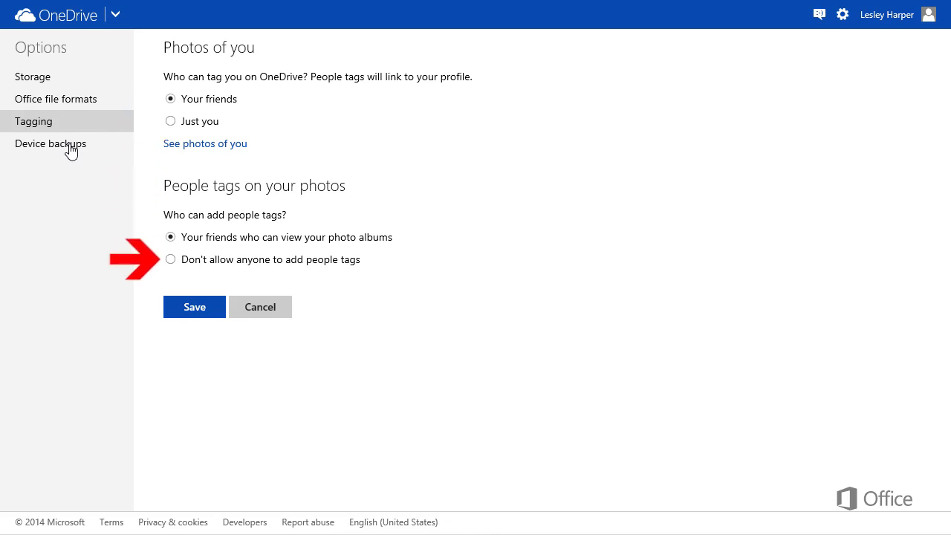
View Device backups listing one backed-up computer, then return to the Files library.
click(50, 144)
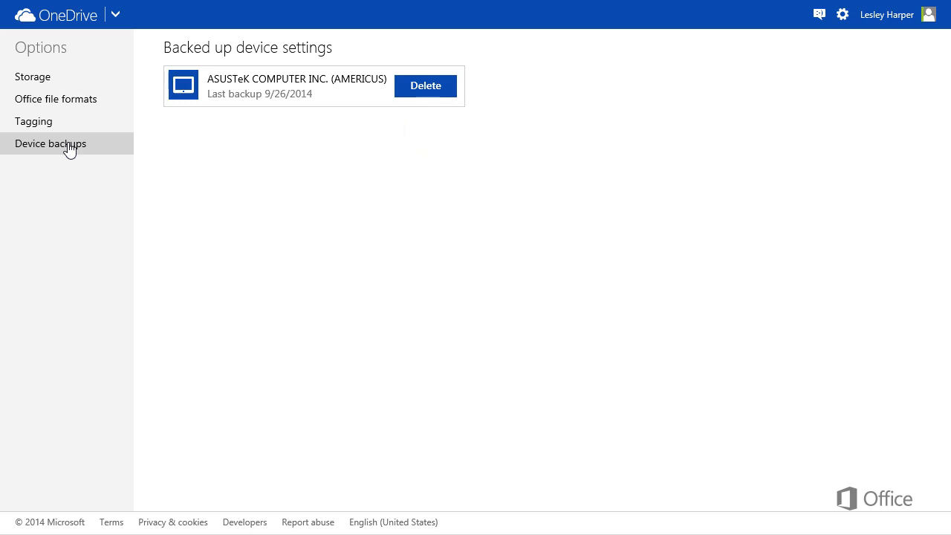
click(56, 14)
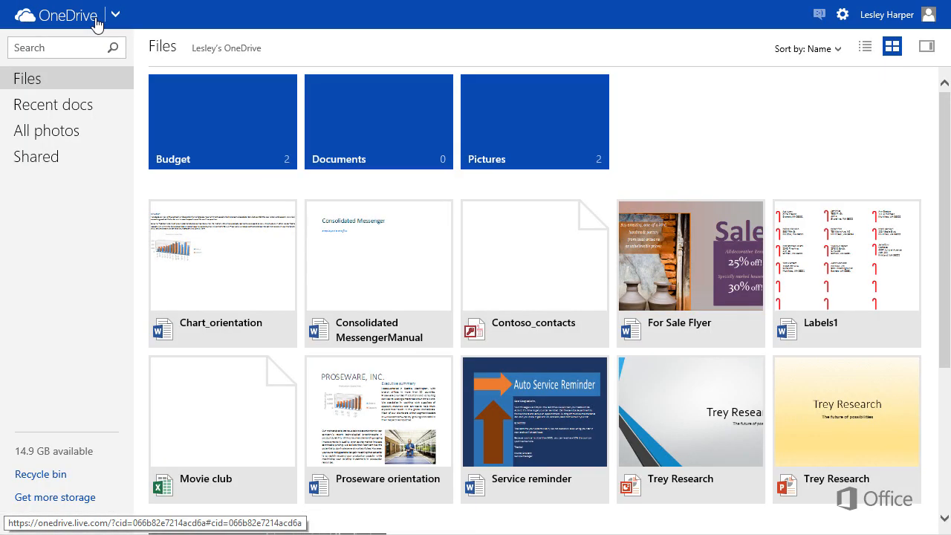